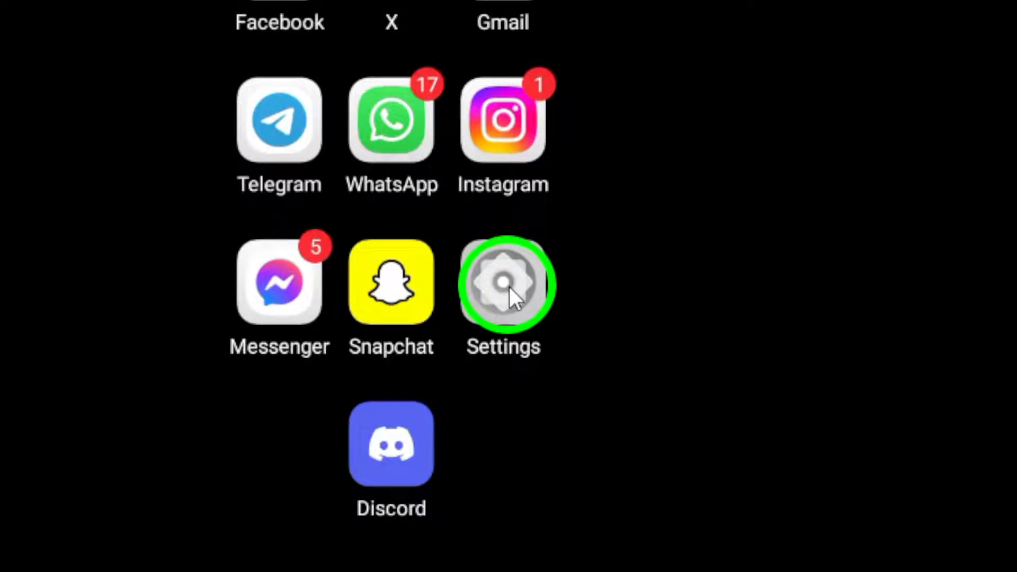
Search the installed apps for 'me' and open Messenger's app settings page.
click(502, 282)
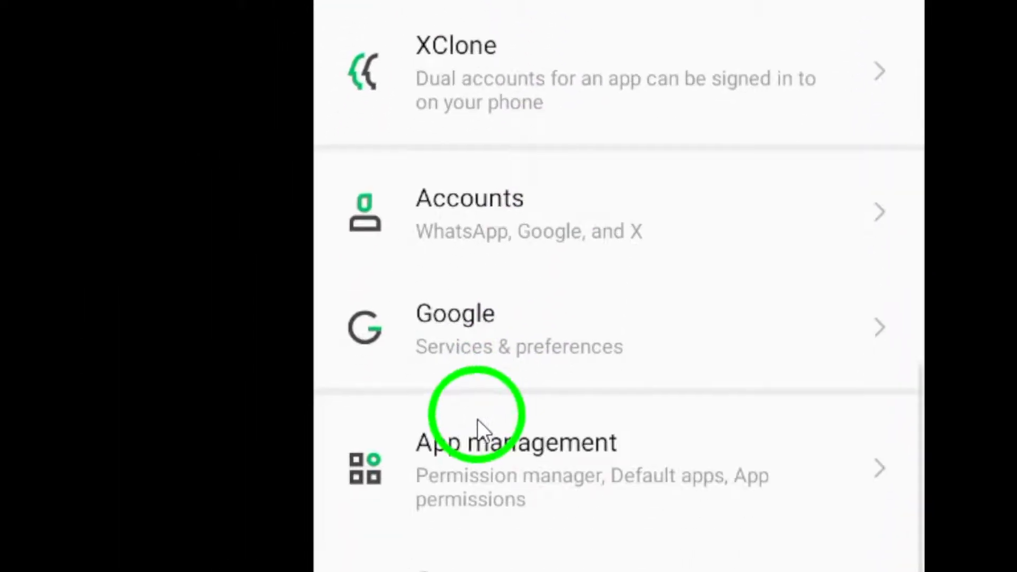
click(516, 442)
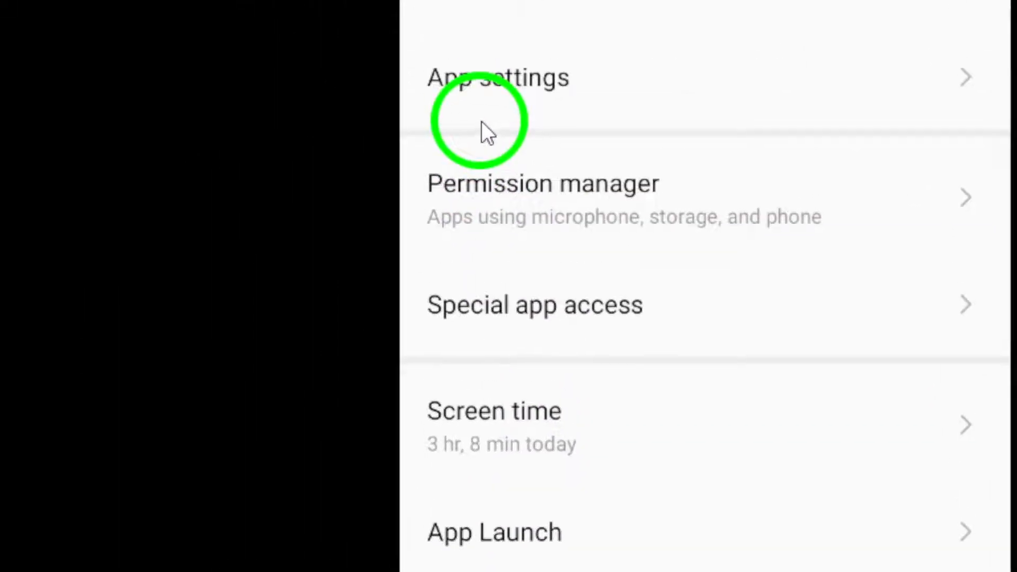
click(498, 76)
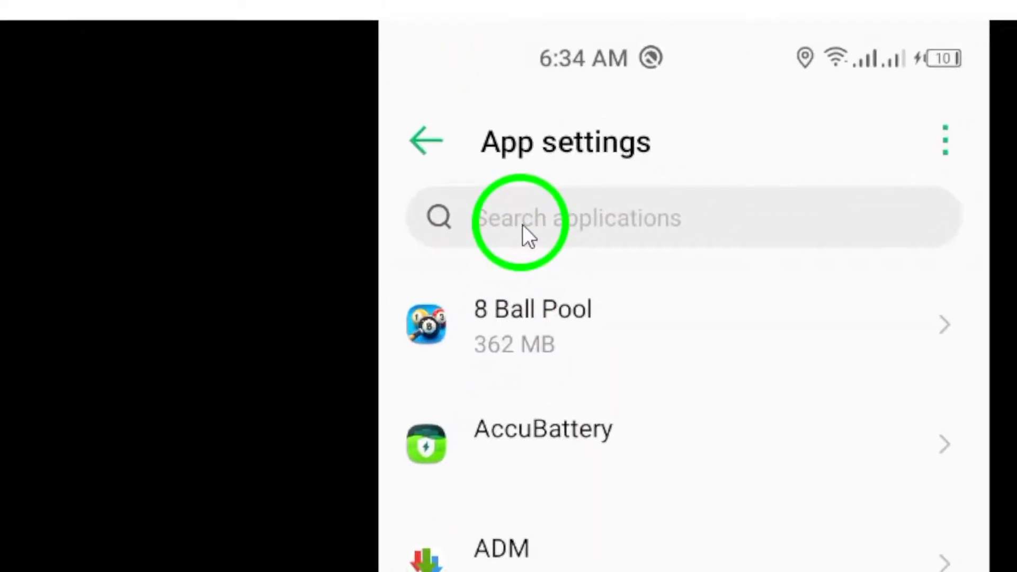
text(mess)
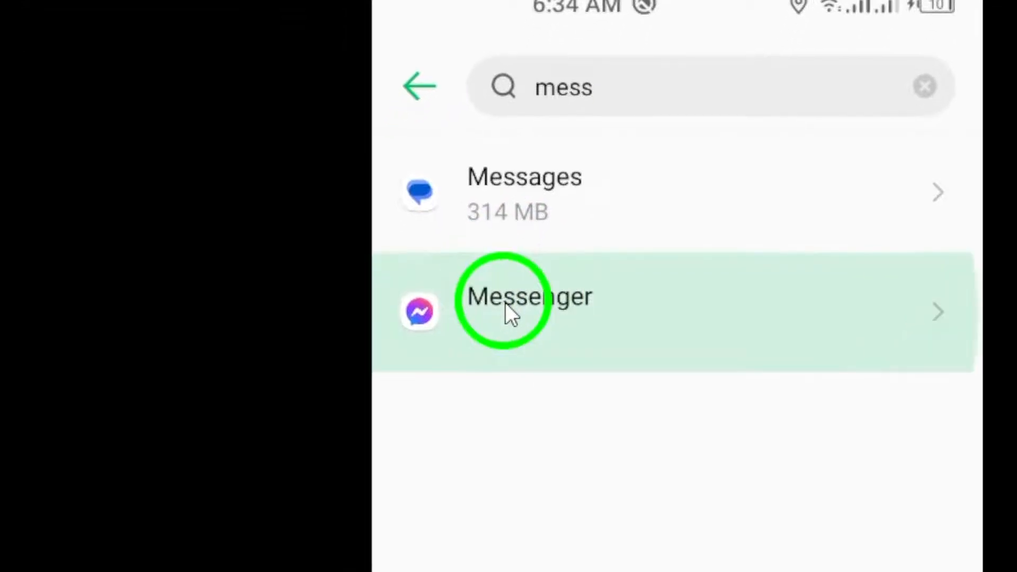
click(528, 311)
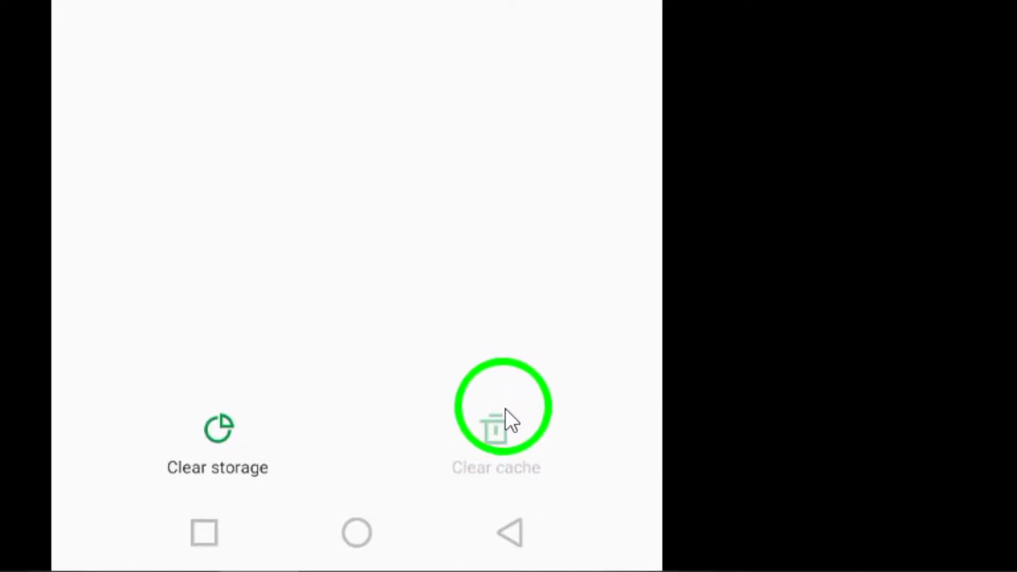
click(498, 421)
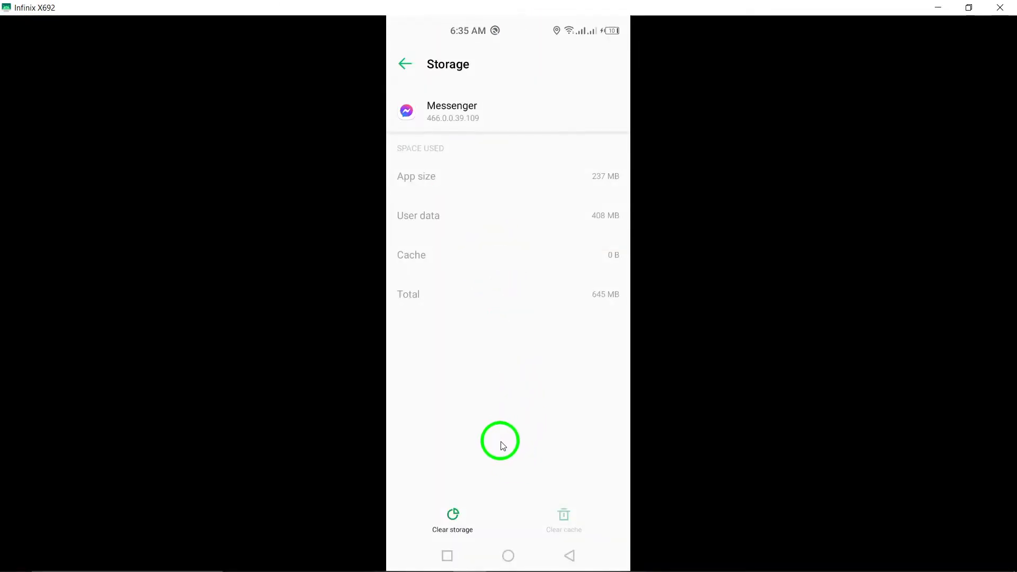
mouse_move(506, 466)
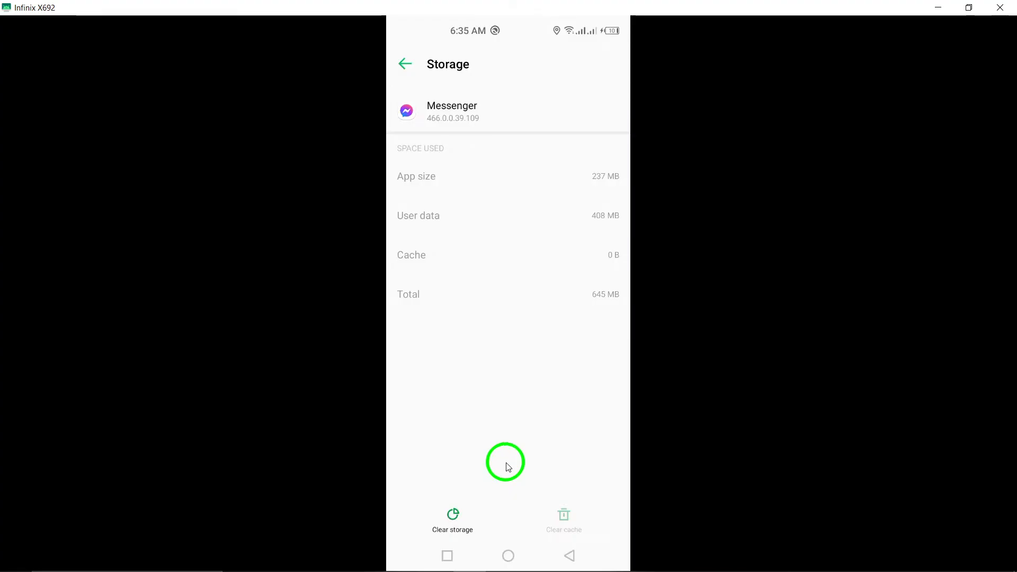